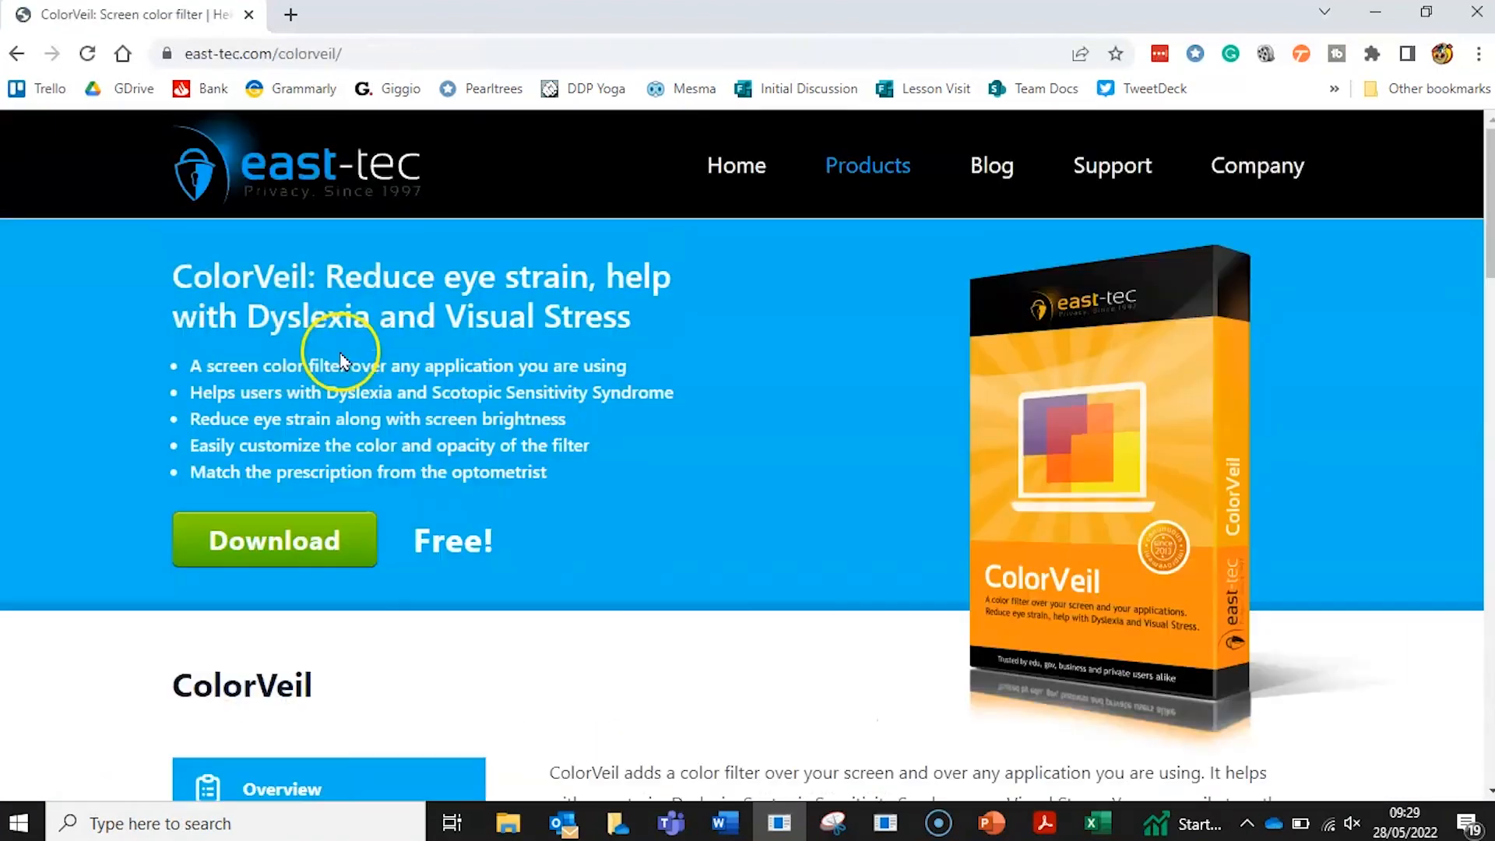
- Get the Chrome ColorVeil download page out of the way so the desktop shows
click(274, 540)
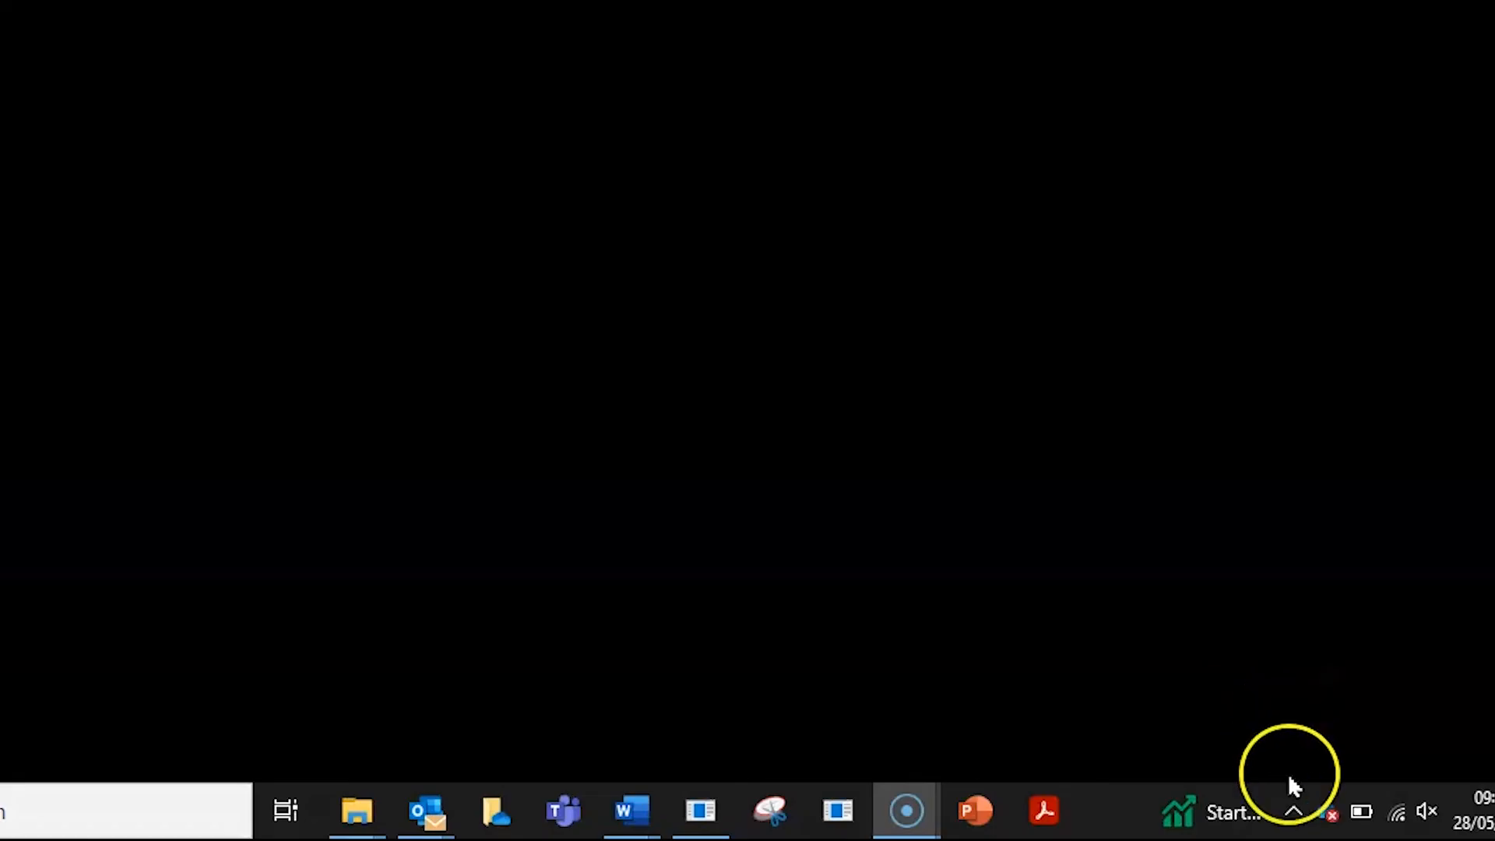
- Turn on the default purple ColorVeil tint from the hidden tray icons
click(1293, 811)
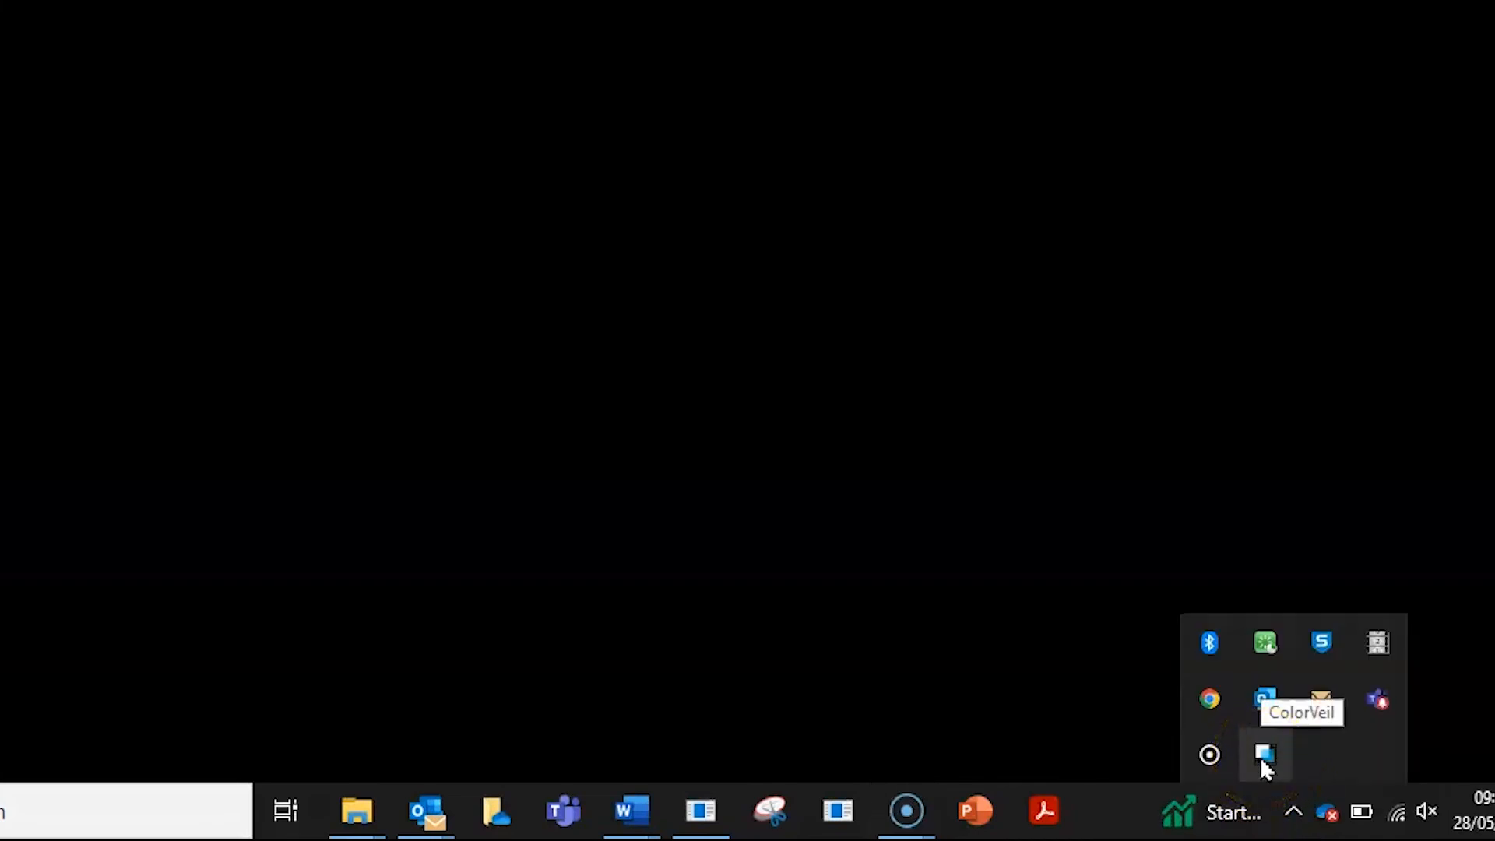
click(1264, 756)
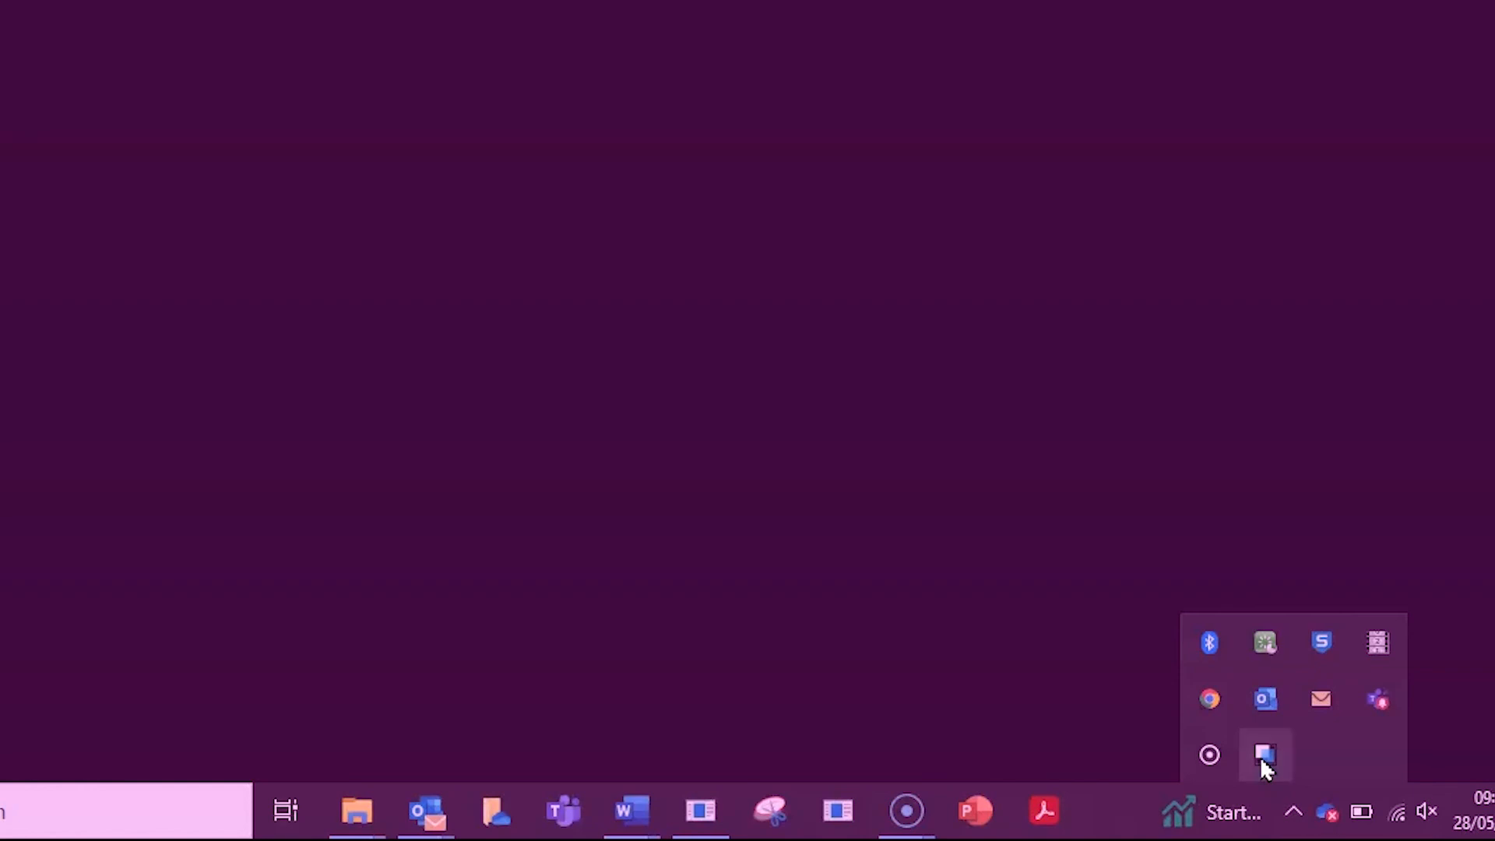
click(1293, 811)
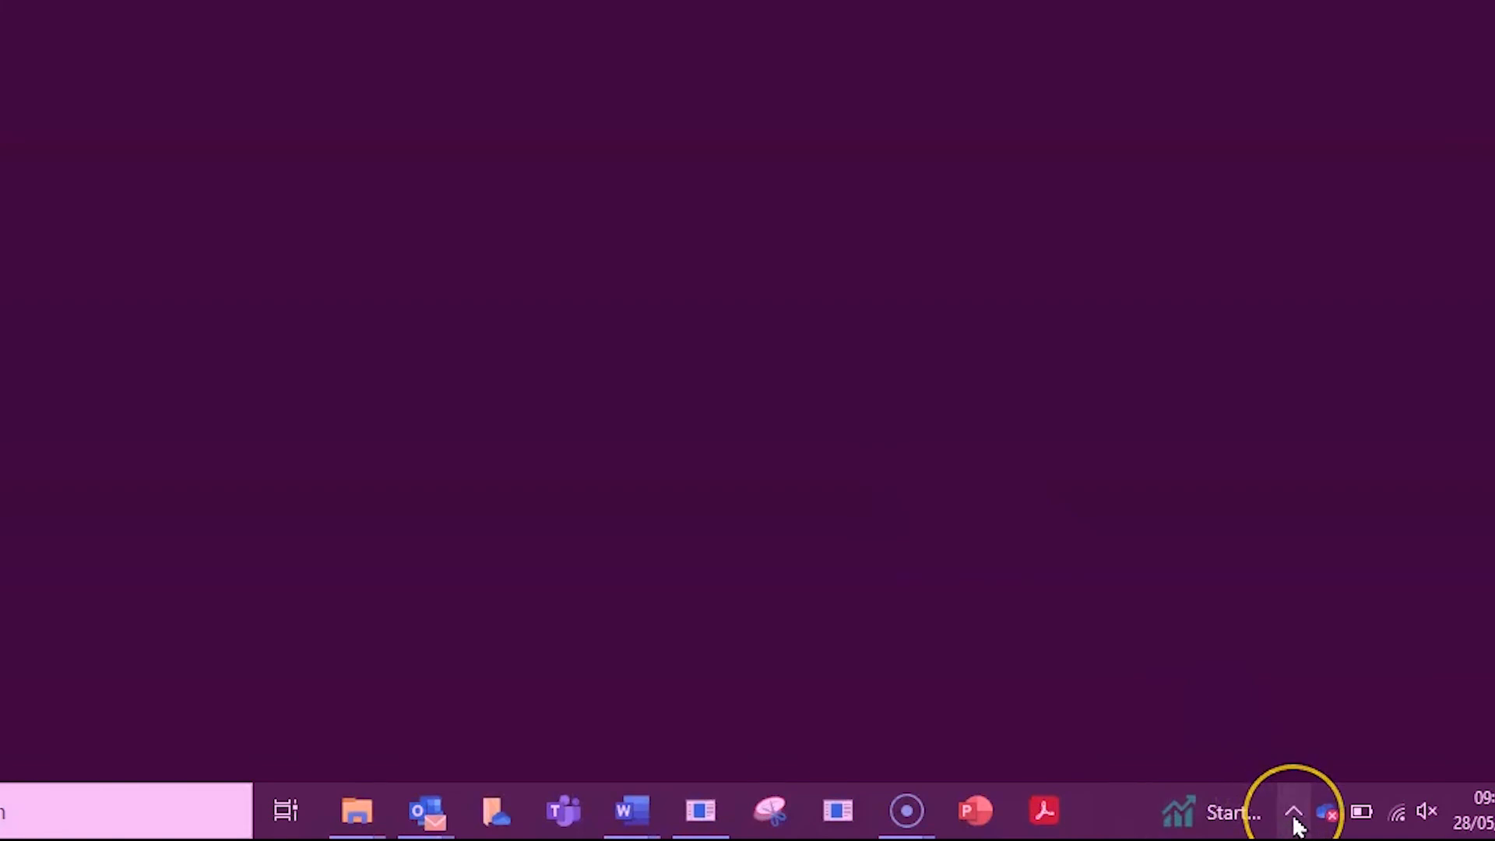
- Turn the purple tint back off from the tray and bring up ColorVeil's settings
click(1294, 811)
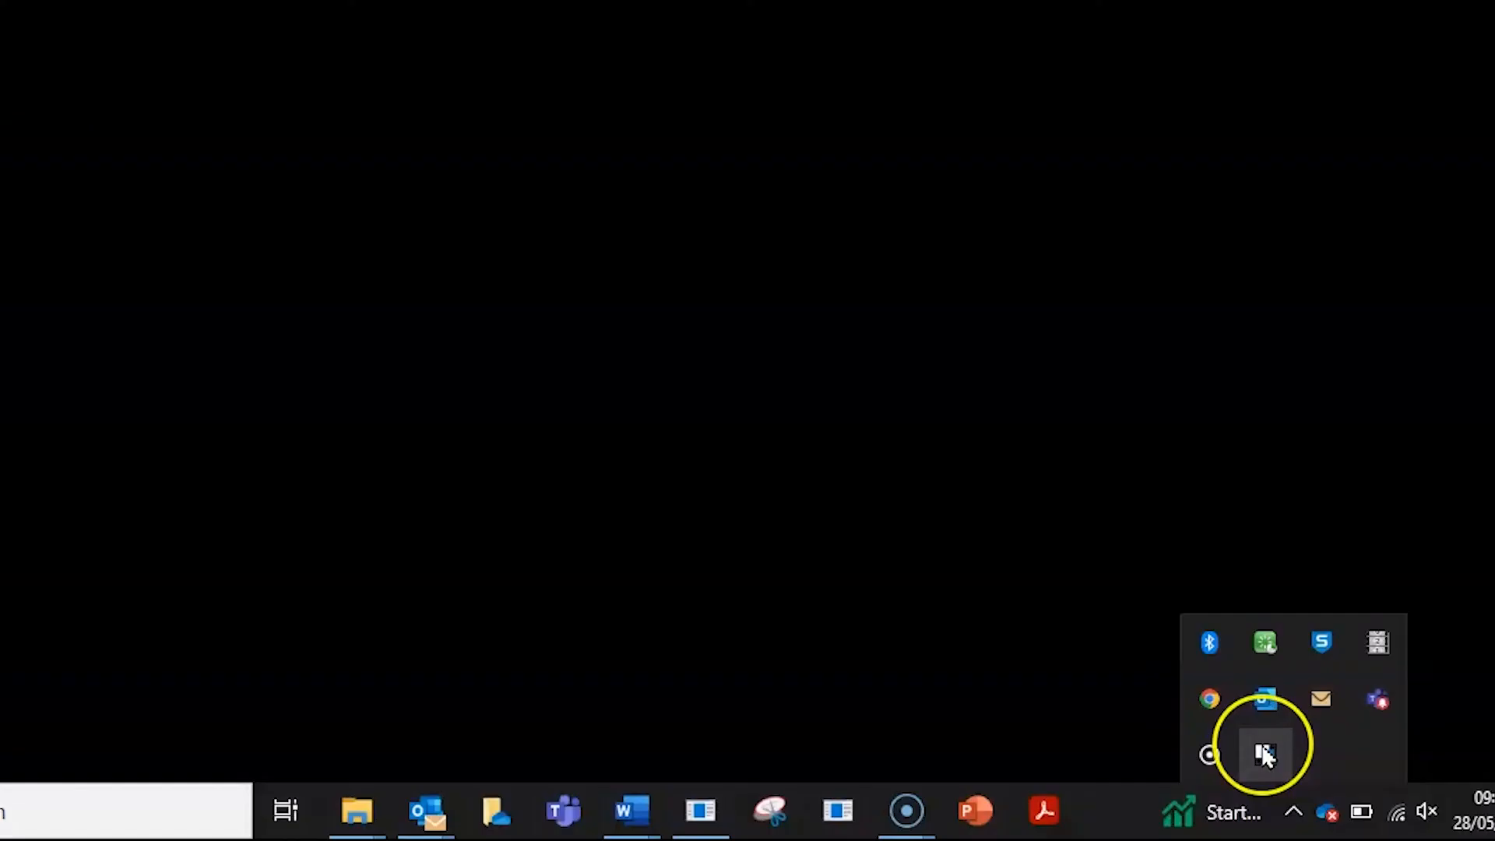
click(1265, 754)
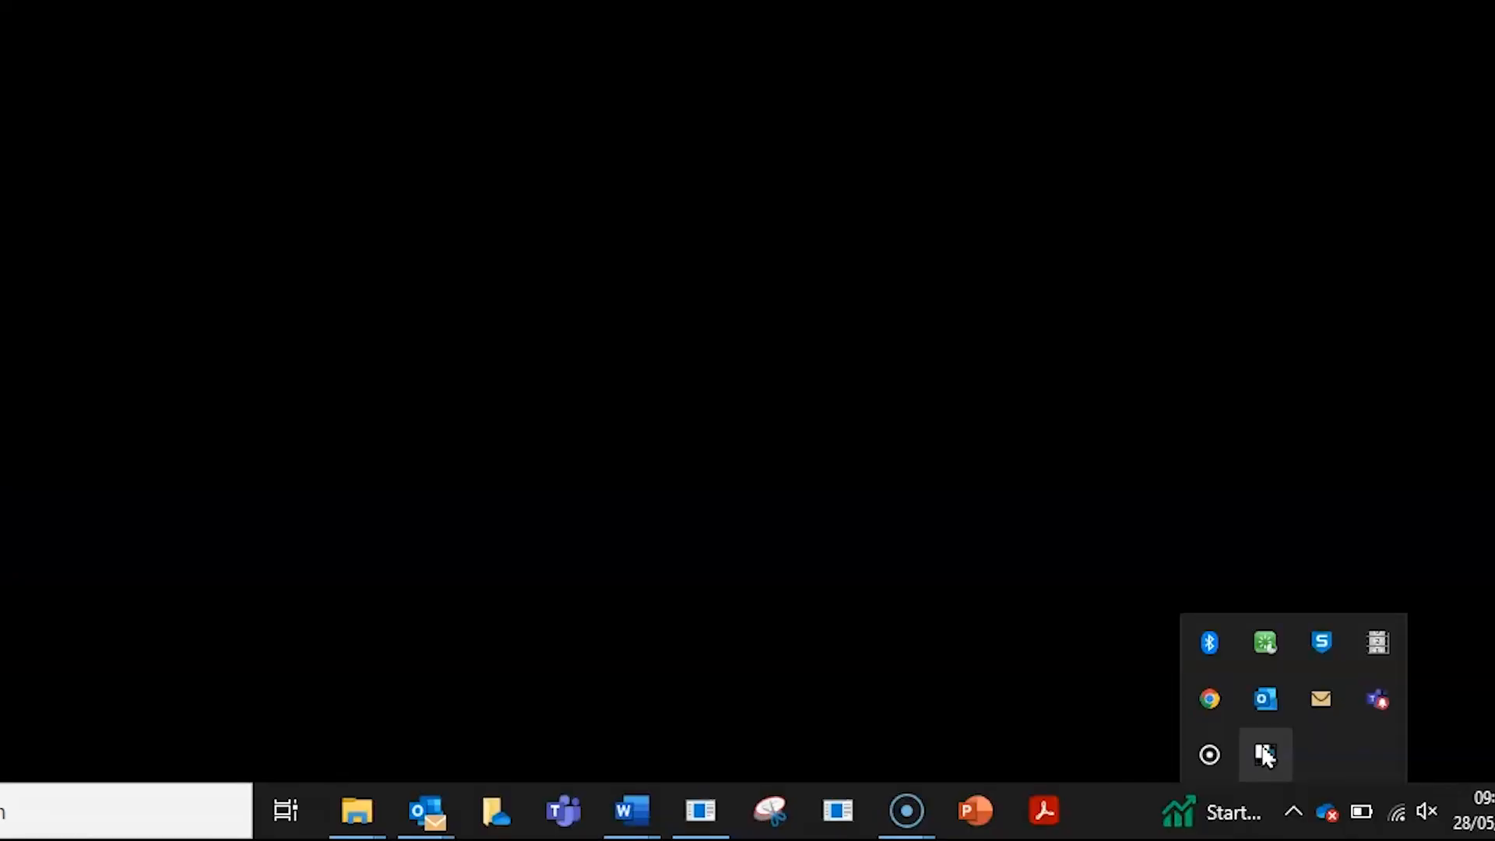
click(1265, 754)
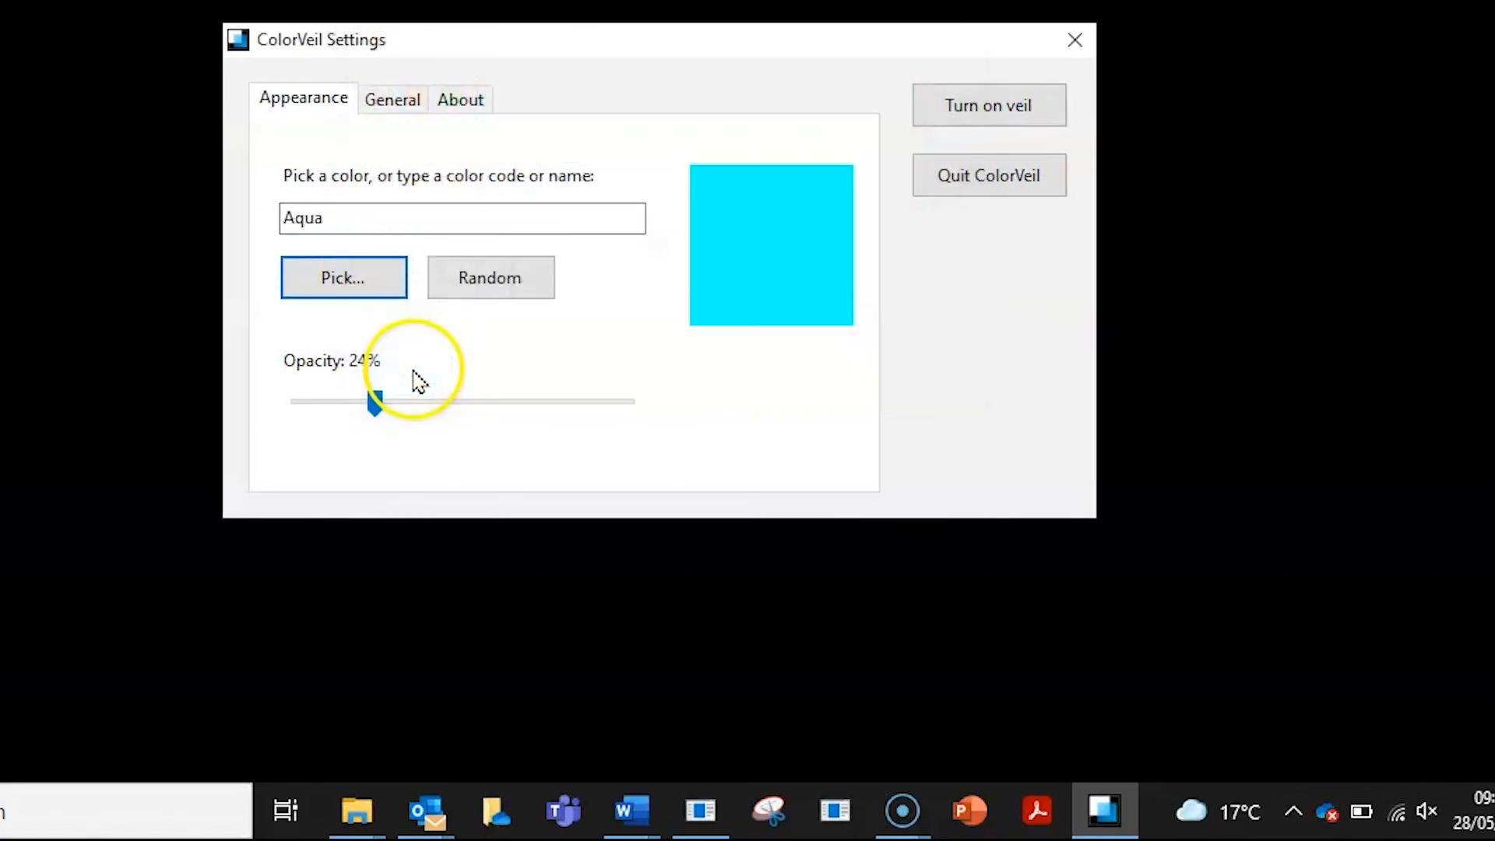
- Switch on the Aqua veil at 24% opacity across the whole screen
click(989, 104)
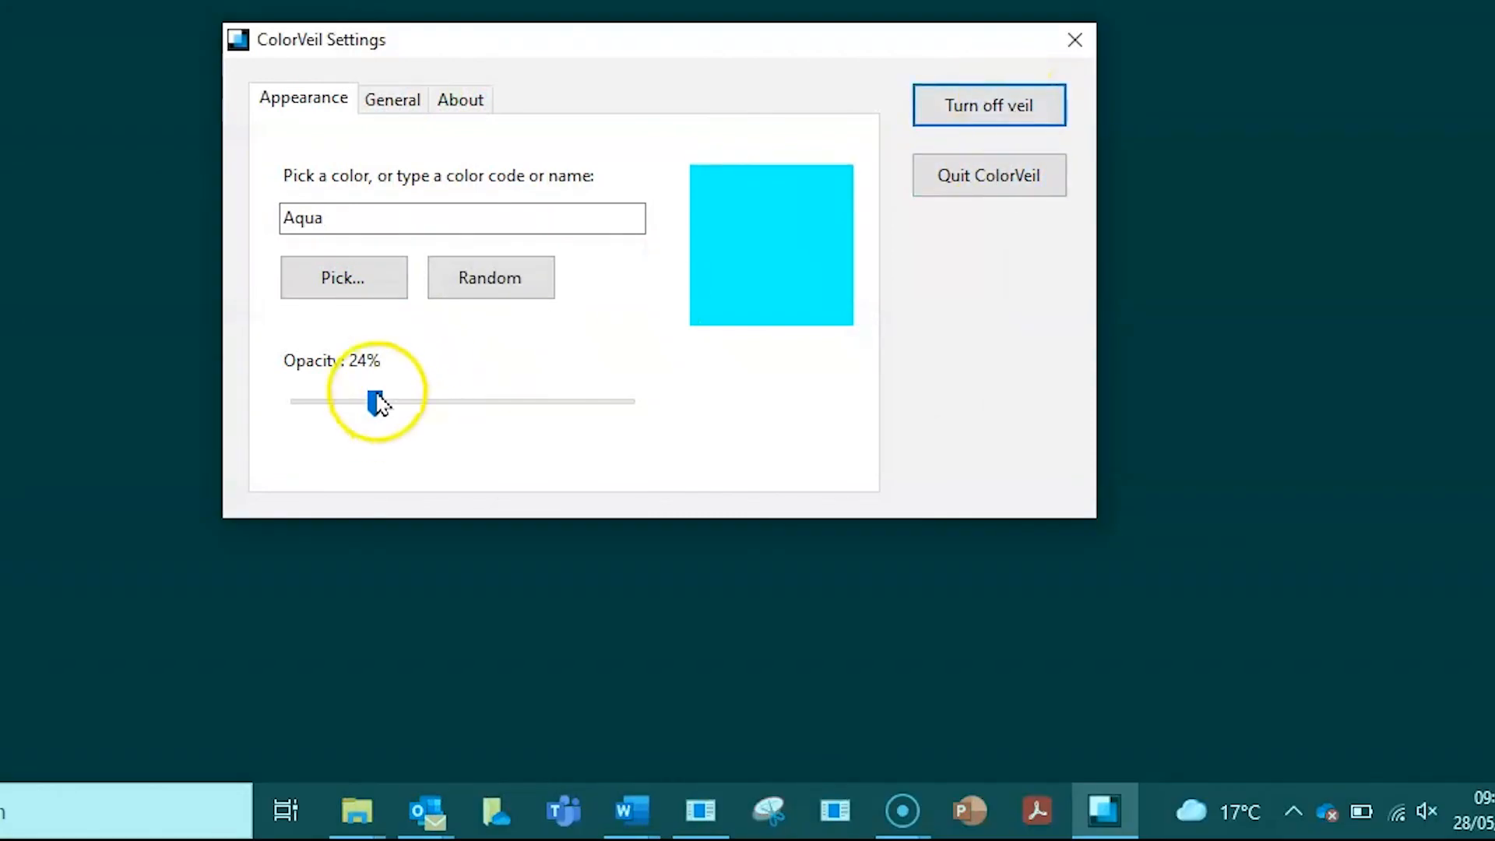